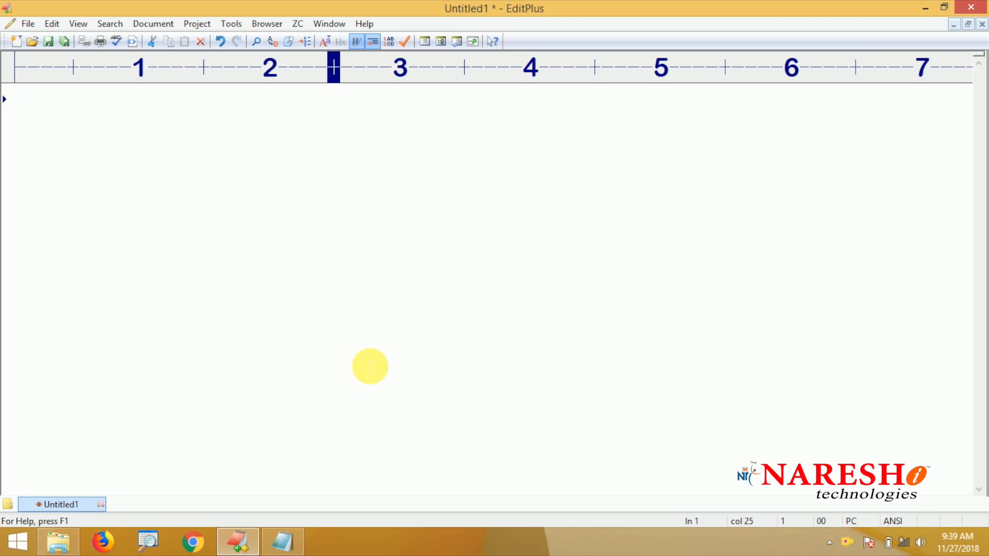
- Type the heading 'Core Java - Challenge - 38' and the Strings task about converting upper case characters to lower case
type("Core Jv")
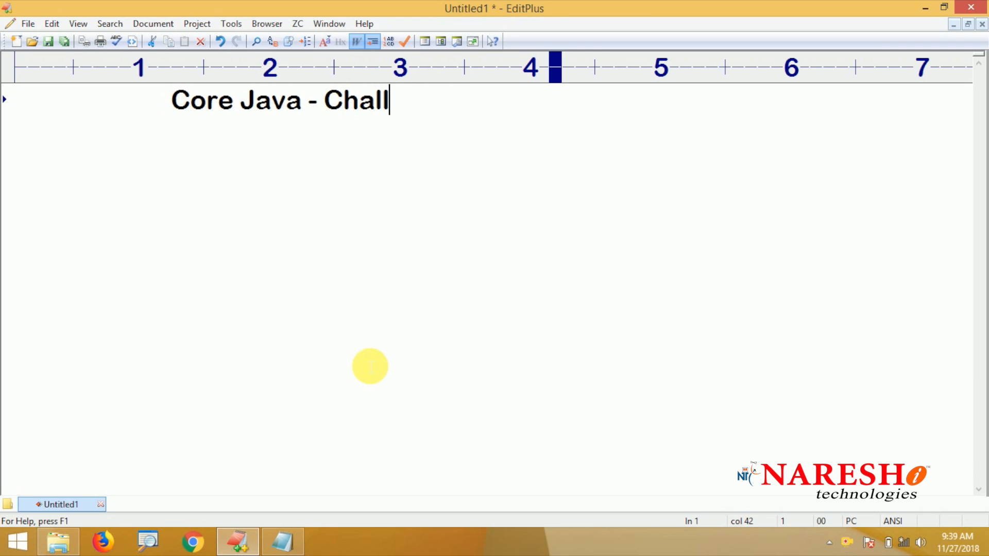
type("enge - 38")
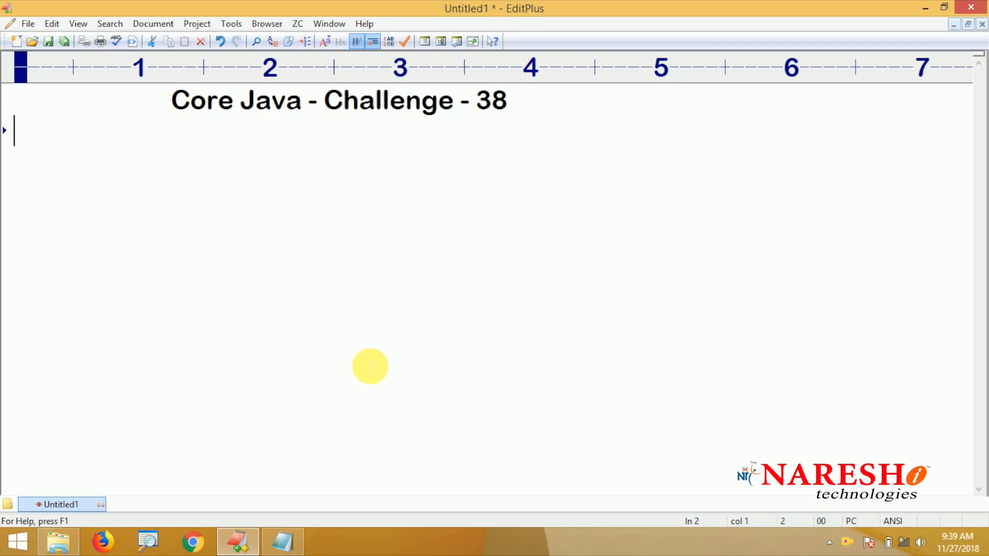
type("Str")
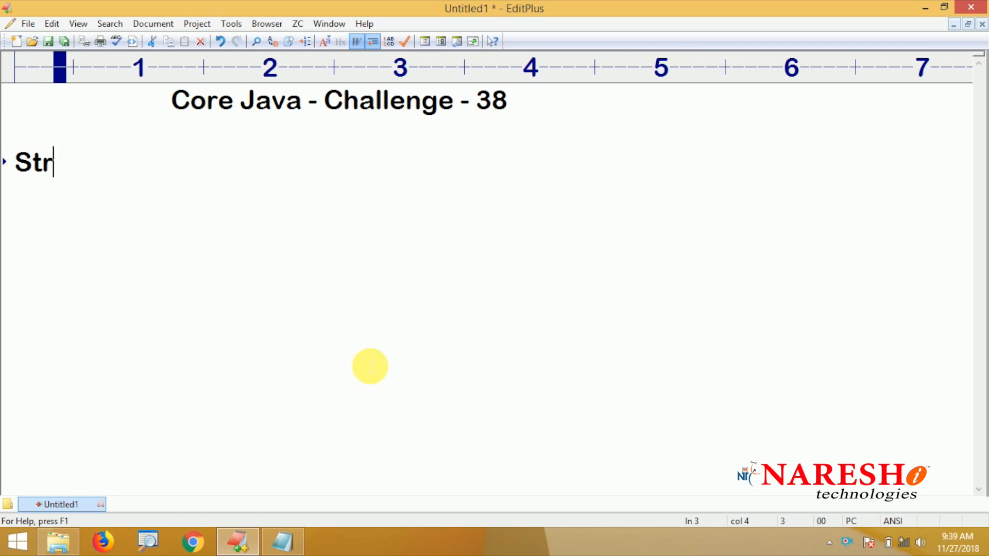
type("ings : Convert Upper c")
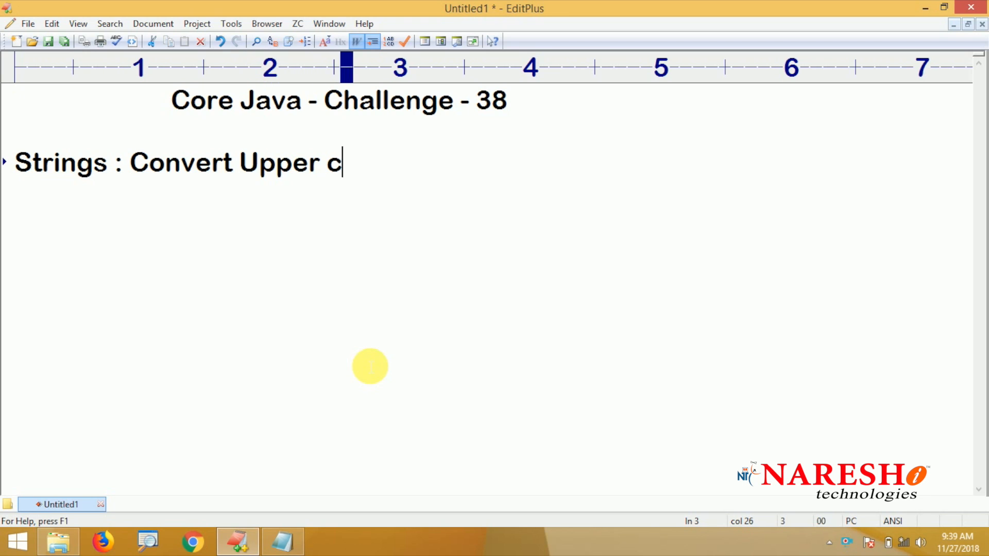
type("ase characters into")
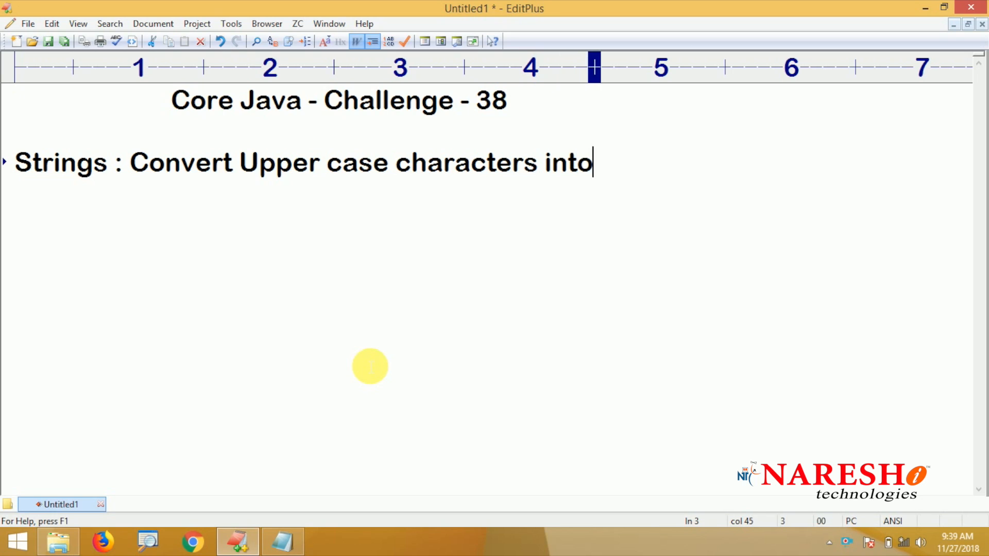
type("lower case")
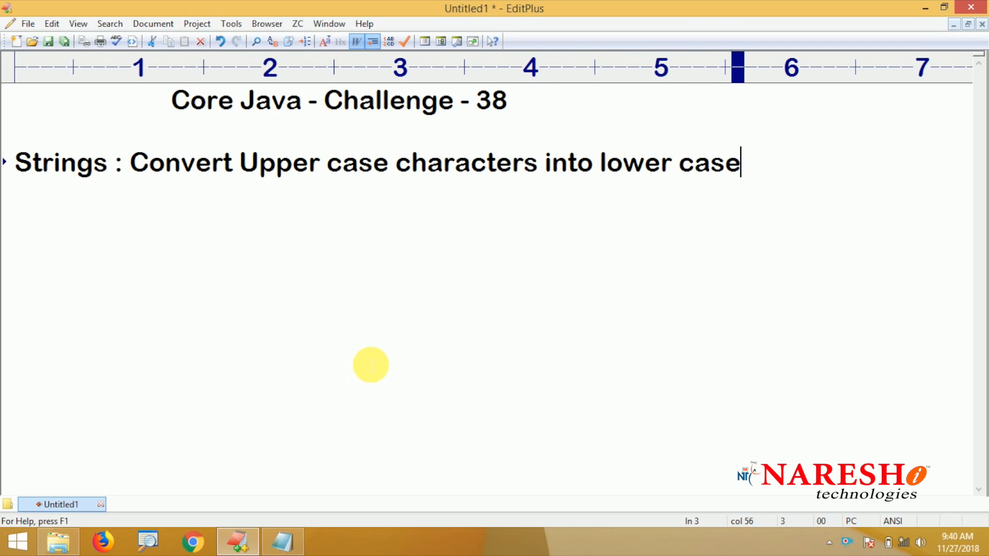
type("i")
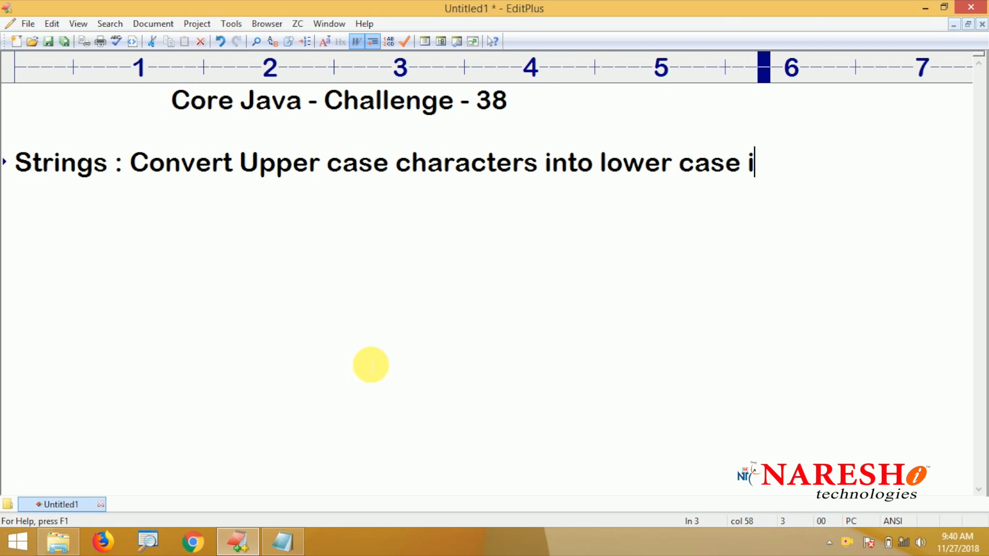
type("n the given s")
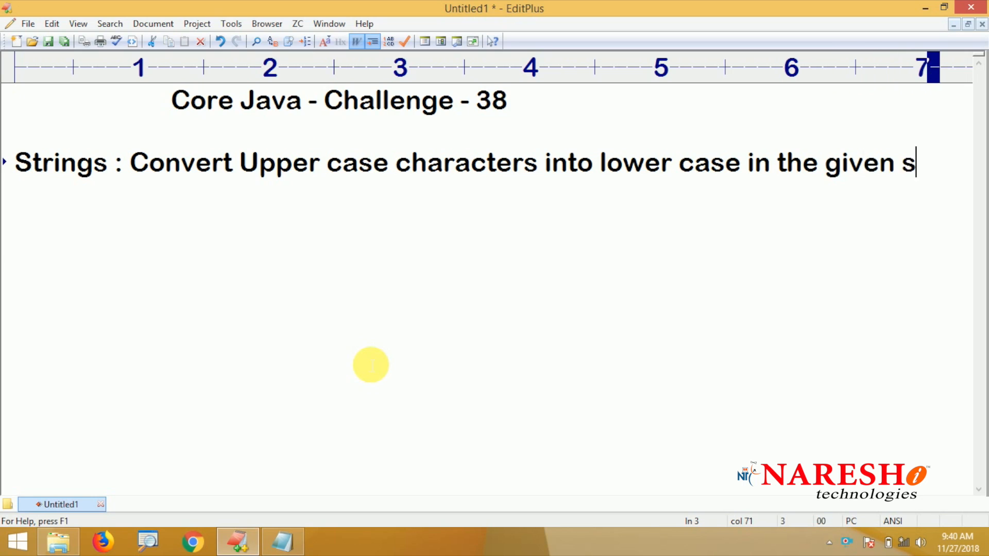
type("tring.")
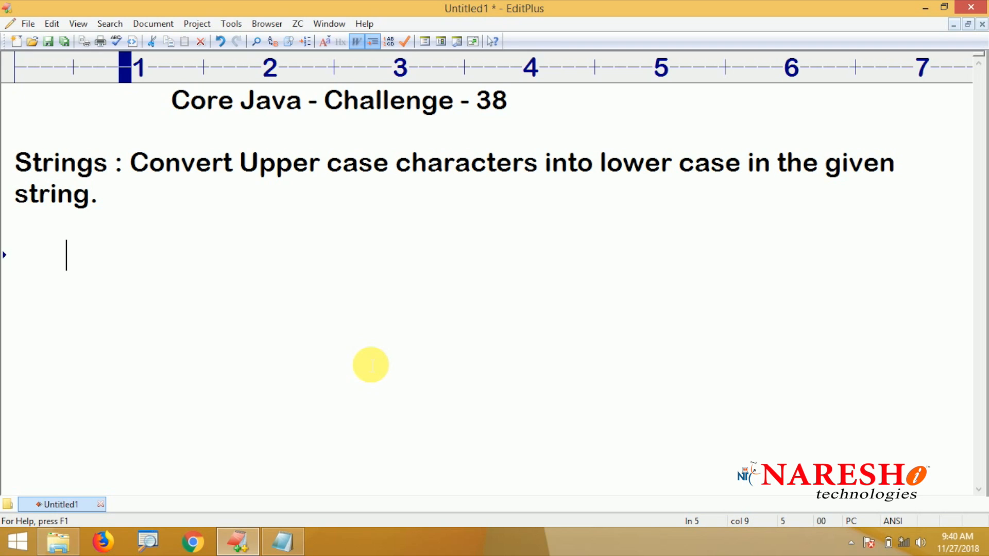
- Type the indented example 'Input : NARESH' with 'Output : naresh'
type("Input :")
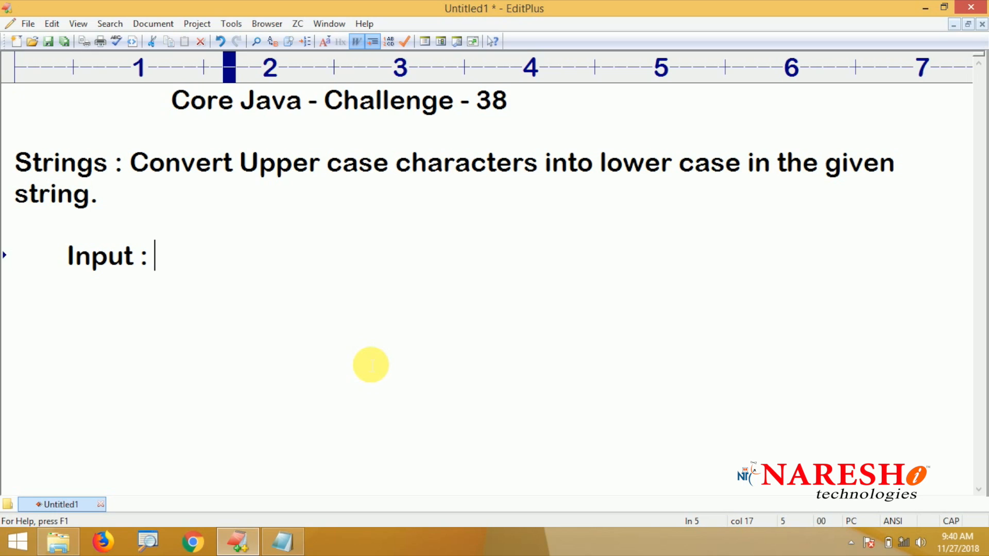
type("NARESH")
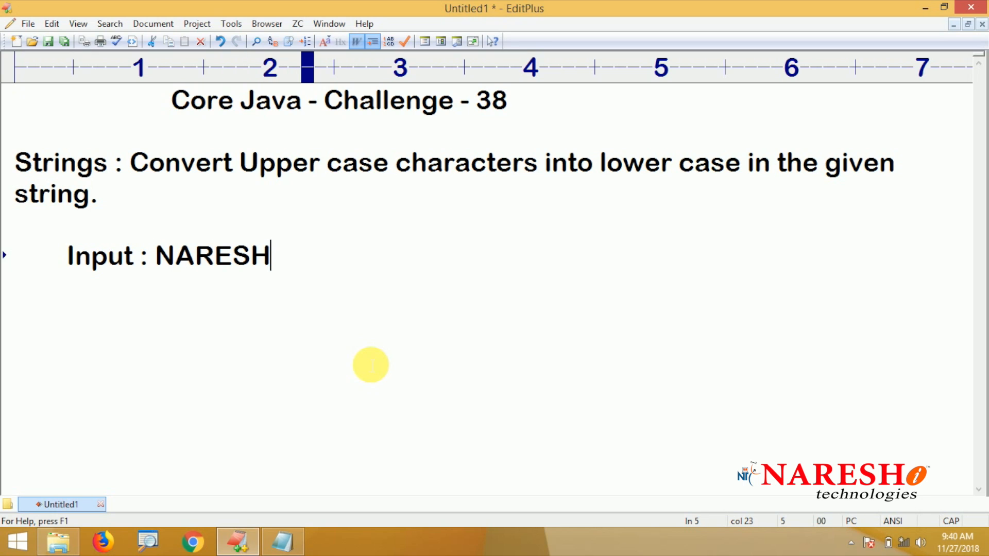
type("oUTPU")
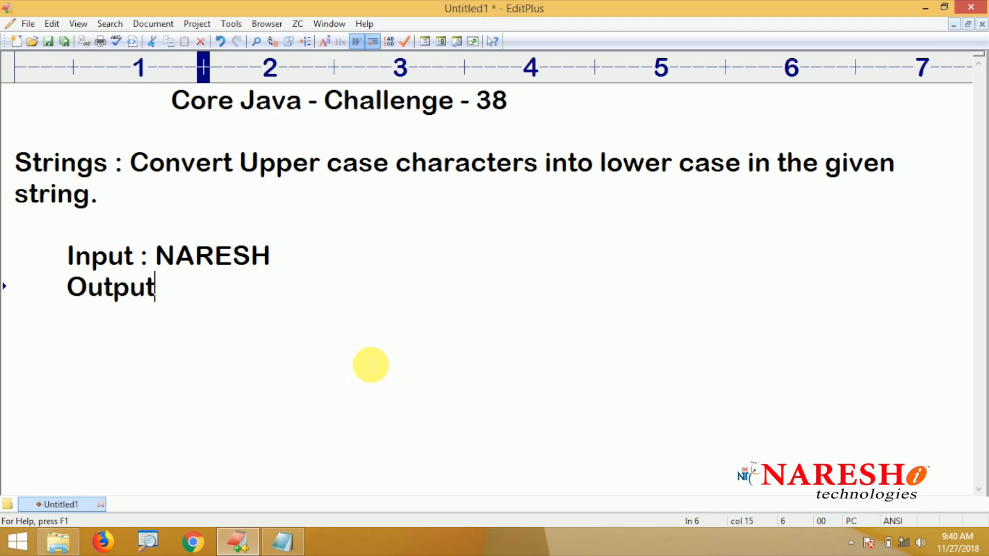
type(": NA")
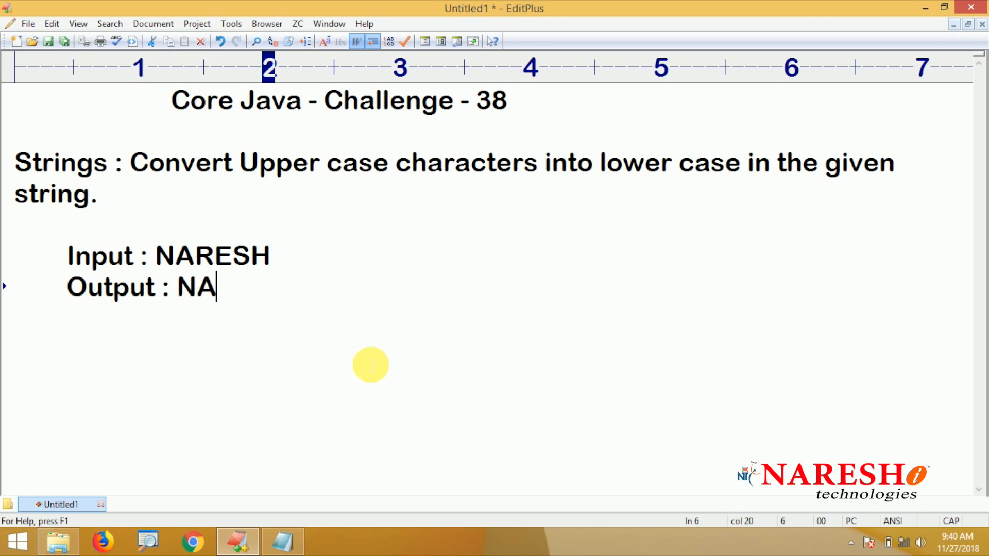
type("resh")
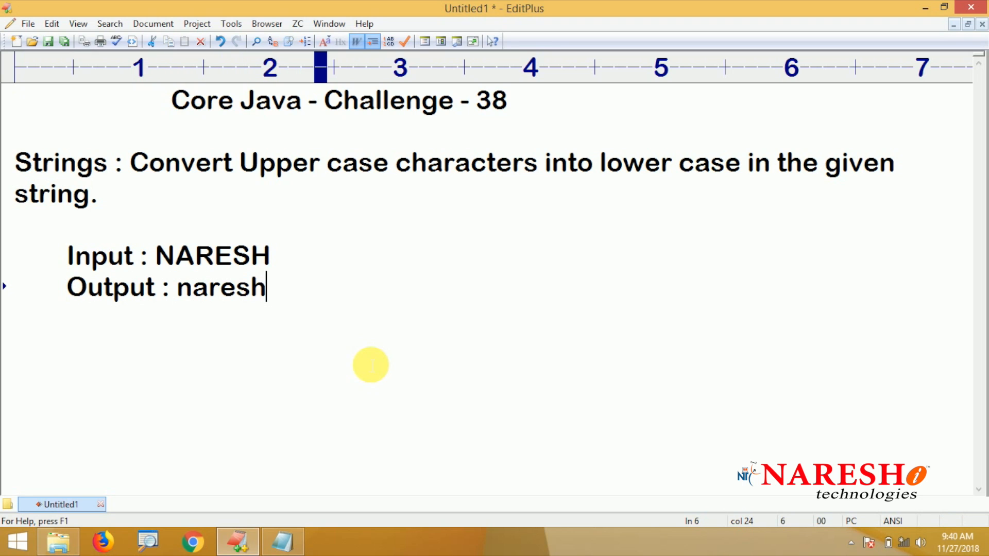
mouse_move(376, 350)
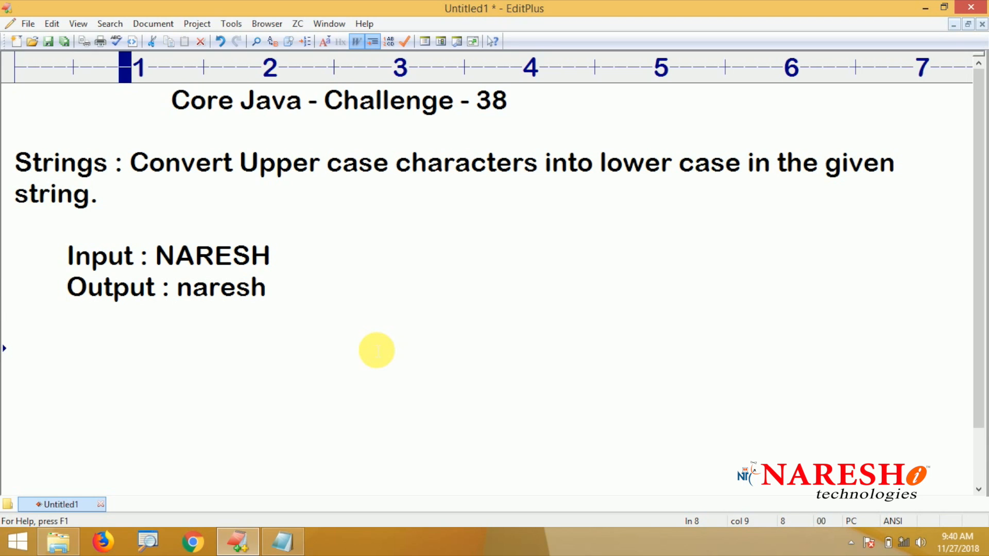
- Type the line 'Input : A+b*C$'
type("Input :")
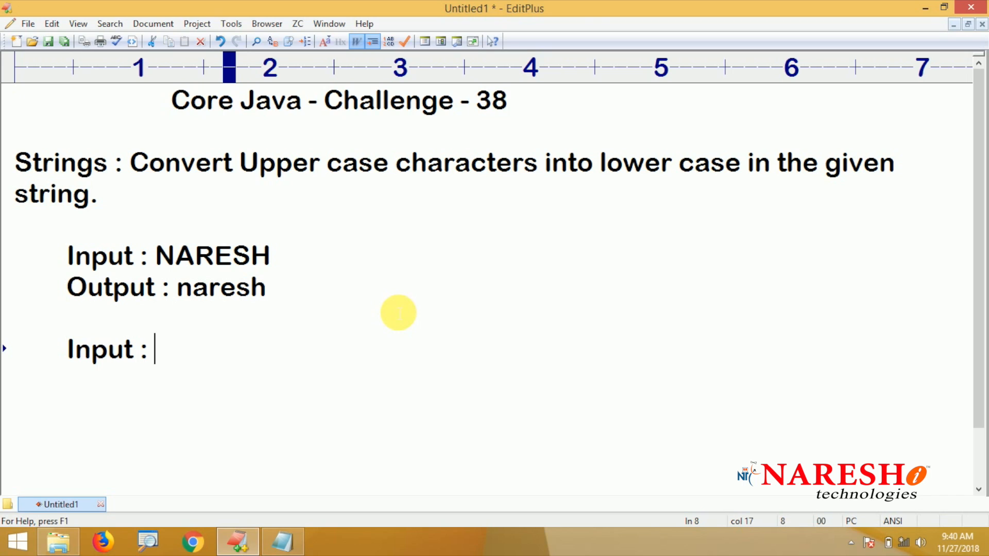
type("A+")
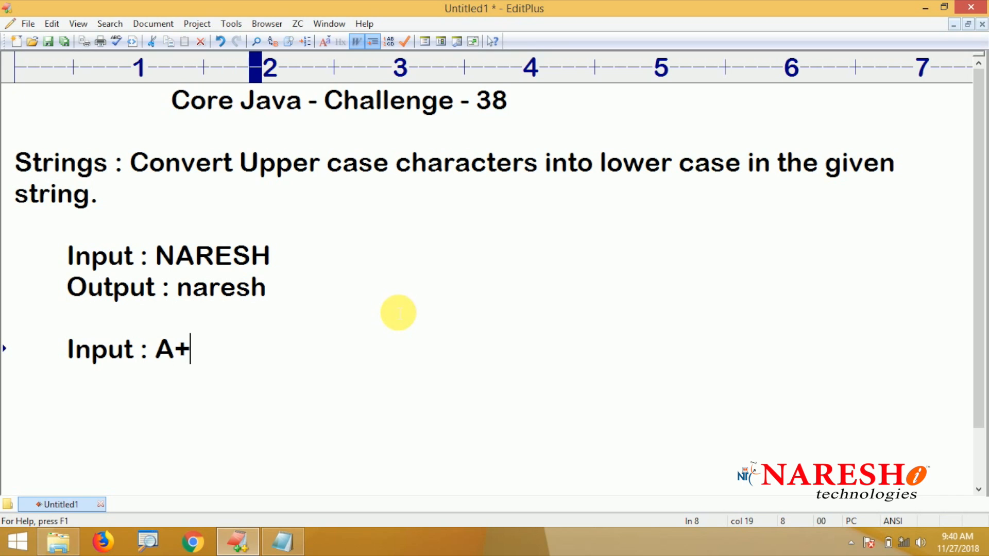
type("b")
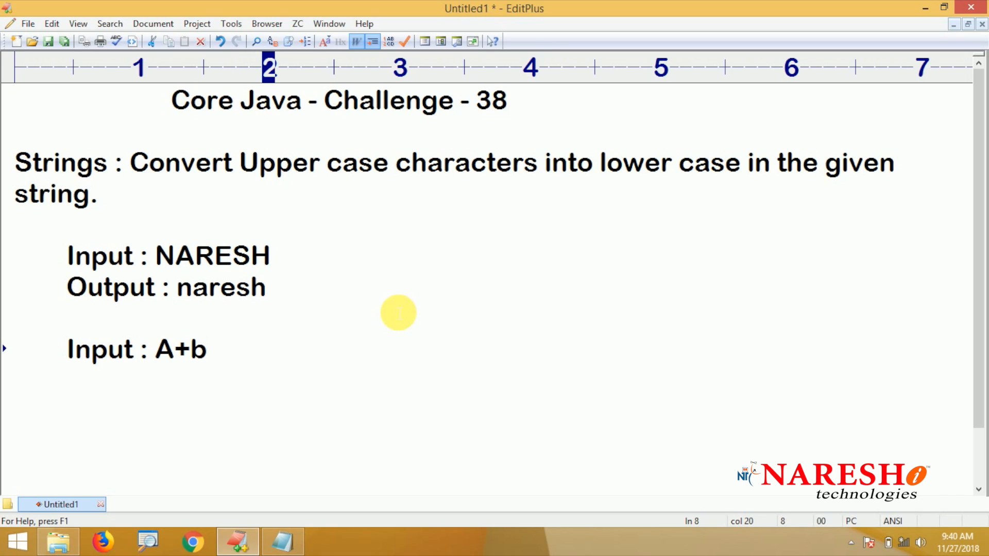
type("*C")
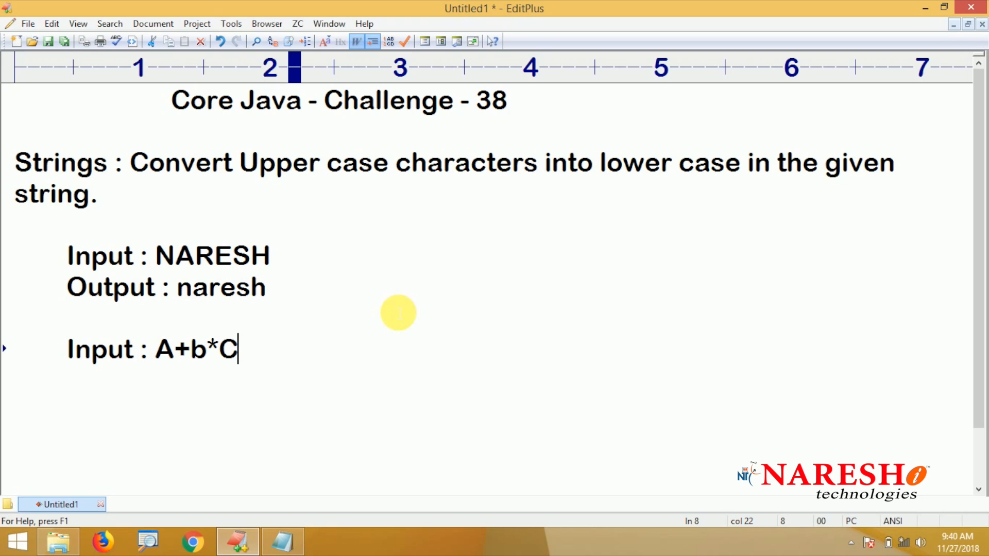
type("$")
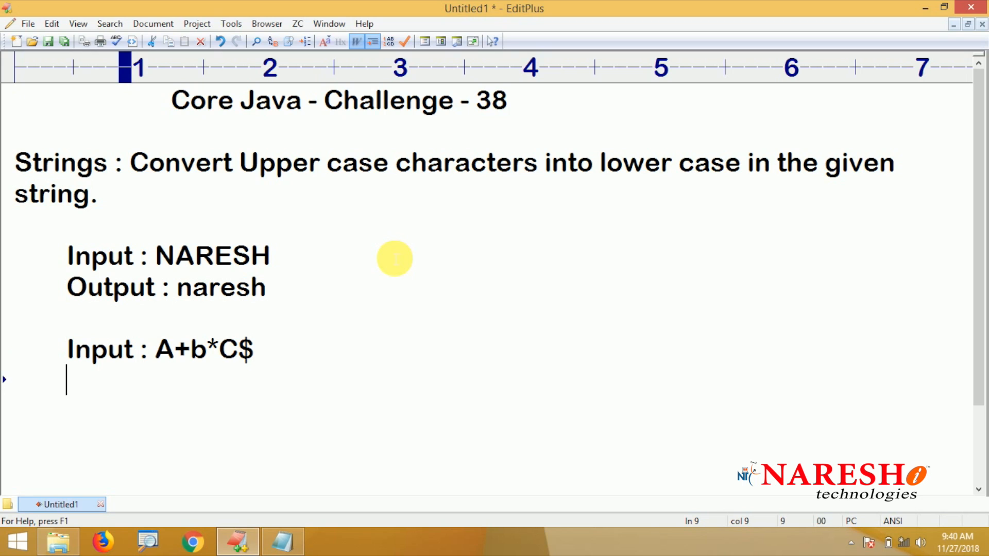
- Type the matching line 'Output : a+b*c$'
type("Output :")
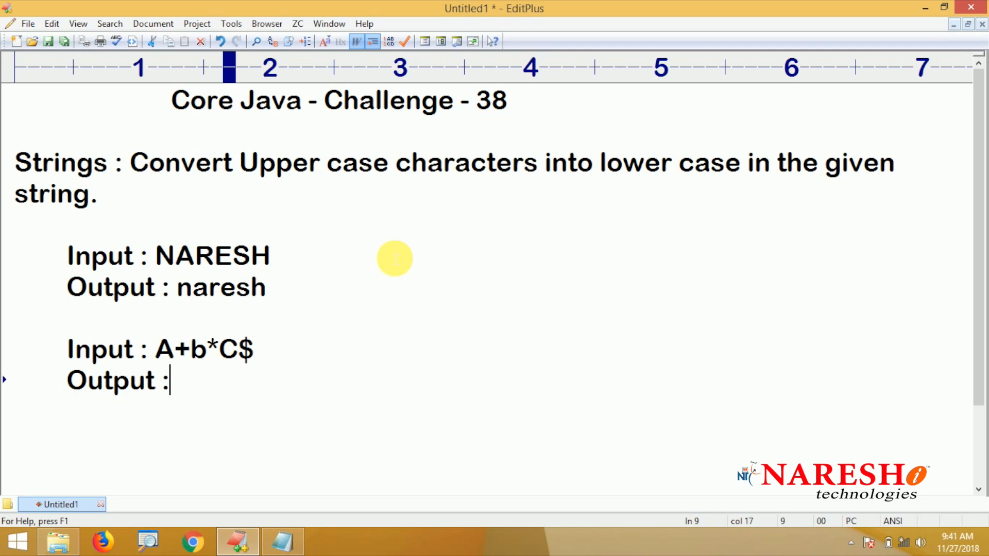
type("a+")
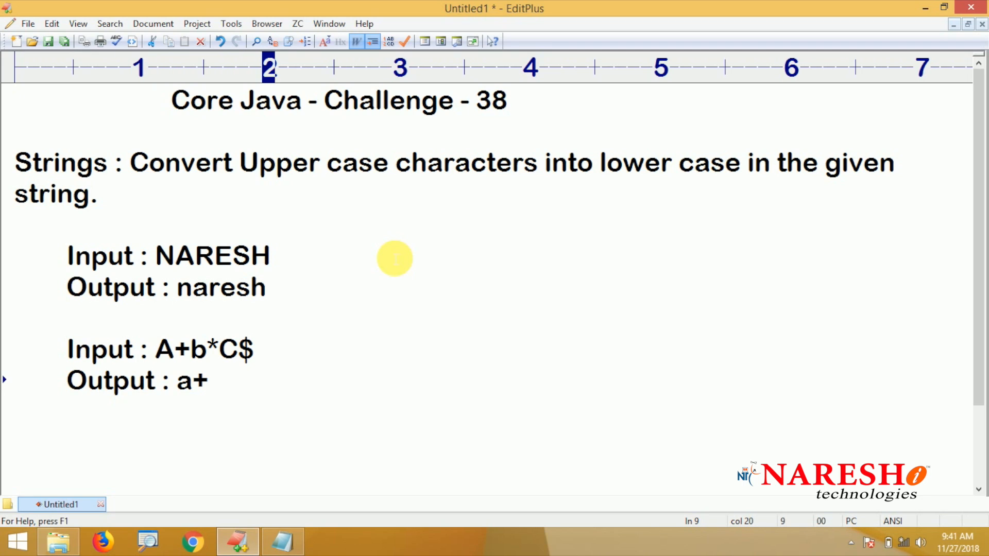
type("b*")
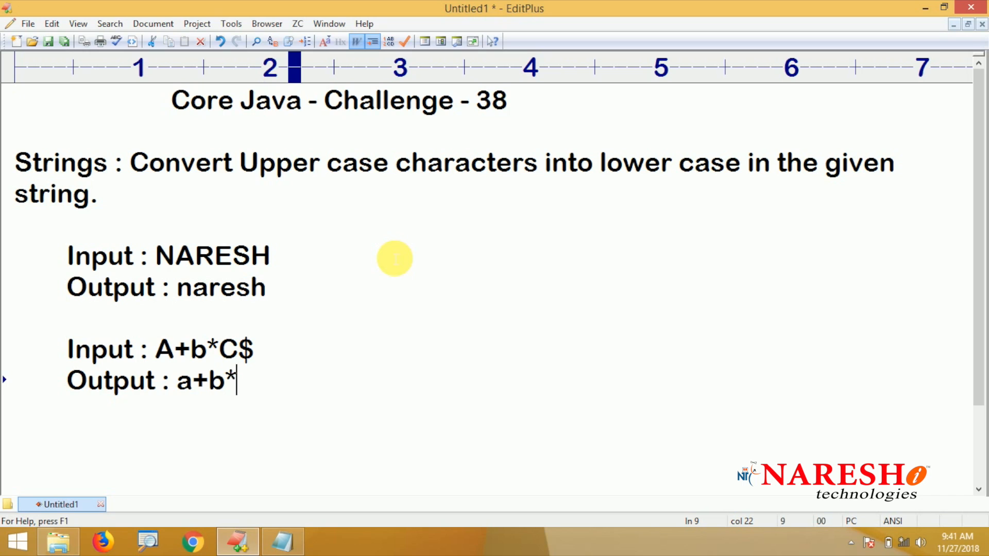
type("c")
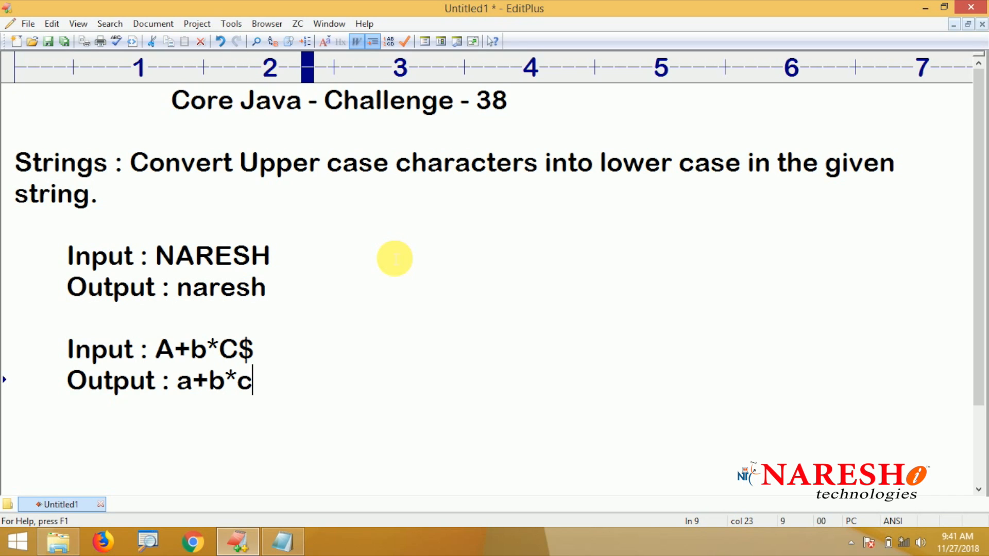
type("$")
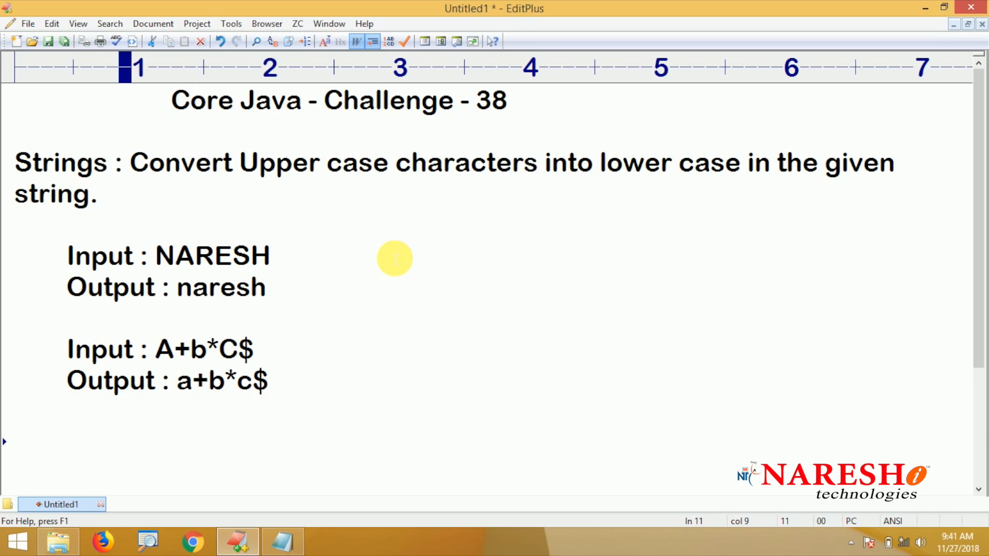
- Type 'ASCII char set :' followed by lines A - 65, B - 66, .. and Z - 90
scroll("down", 3)
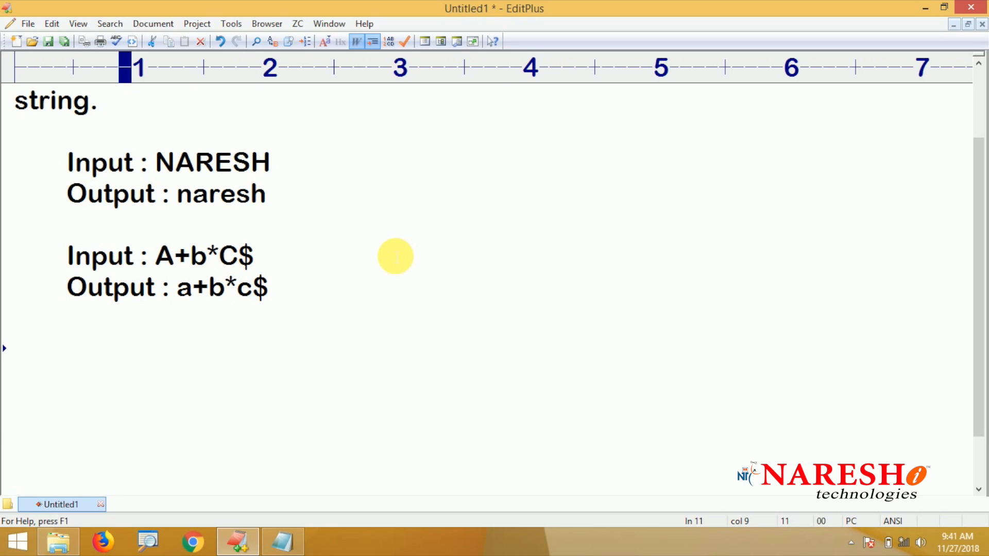
type("ASCII char set")
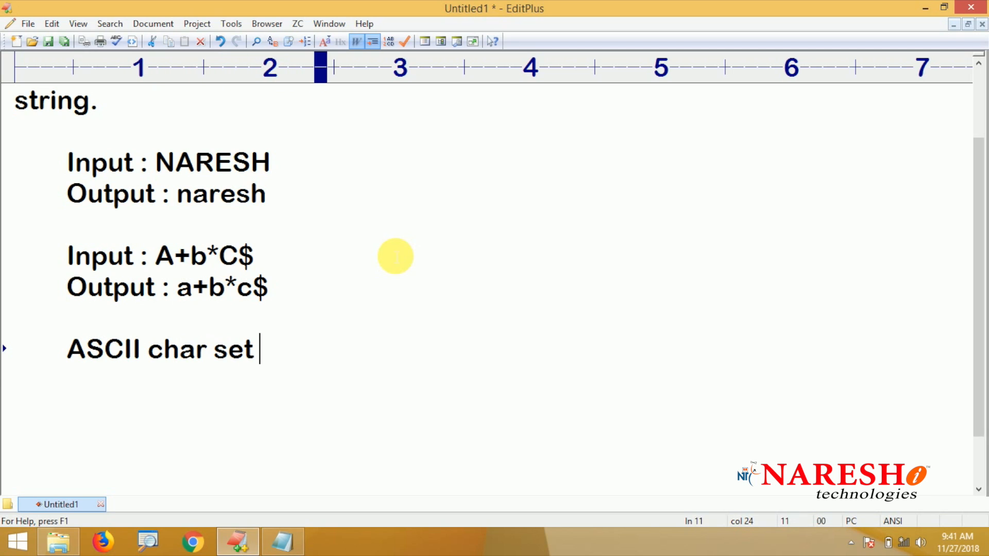
type(":")
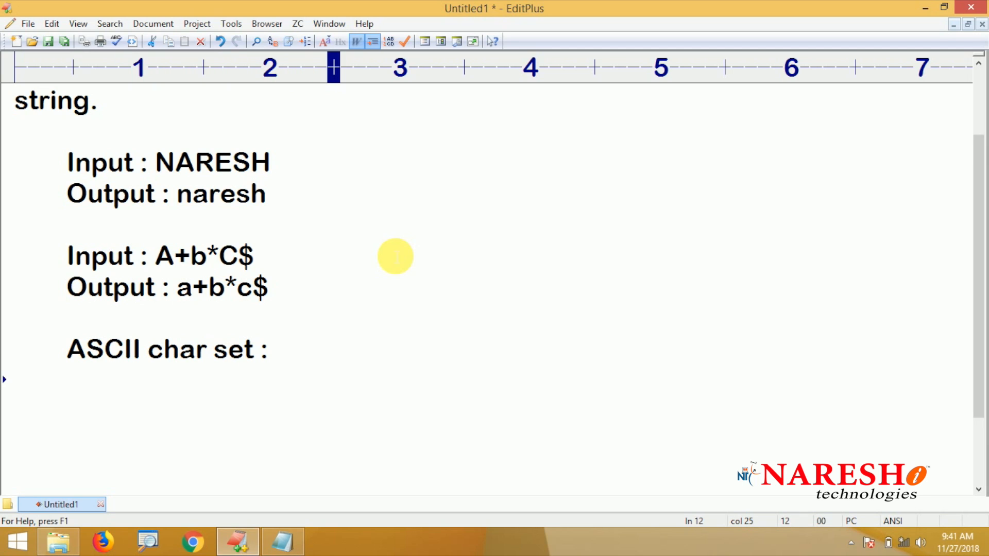
type("A - 6")
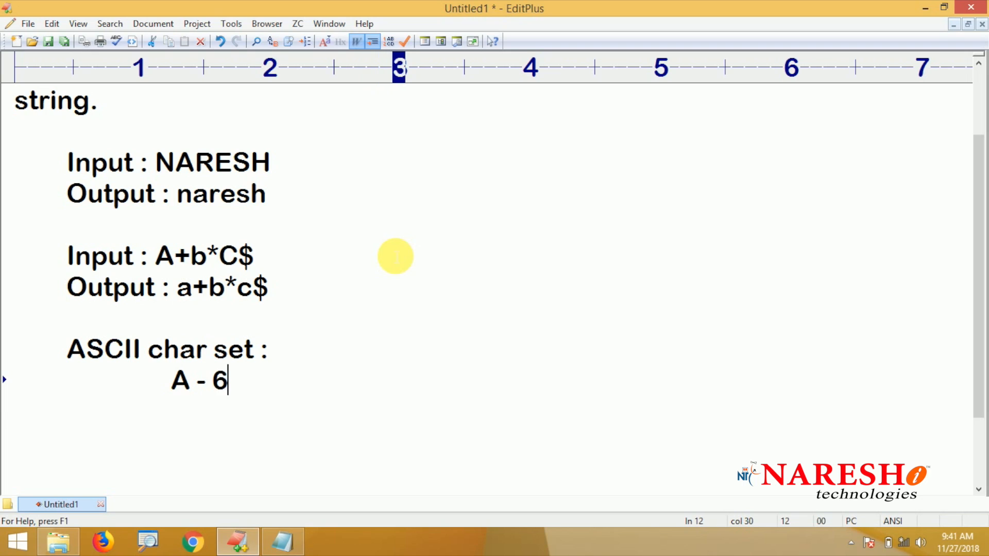
type("5")
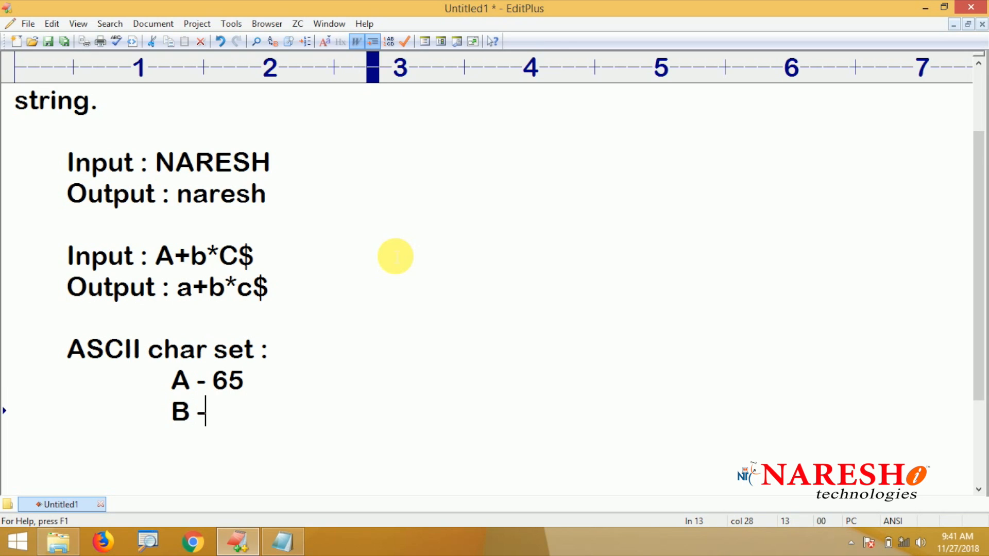
type("66")
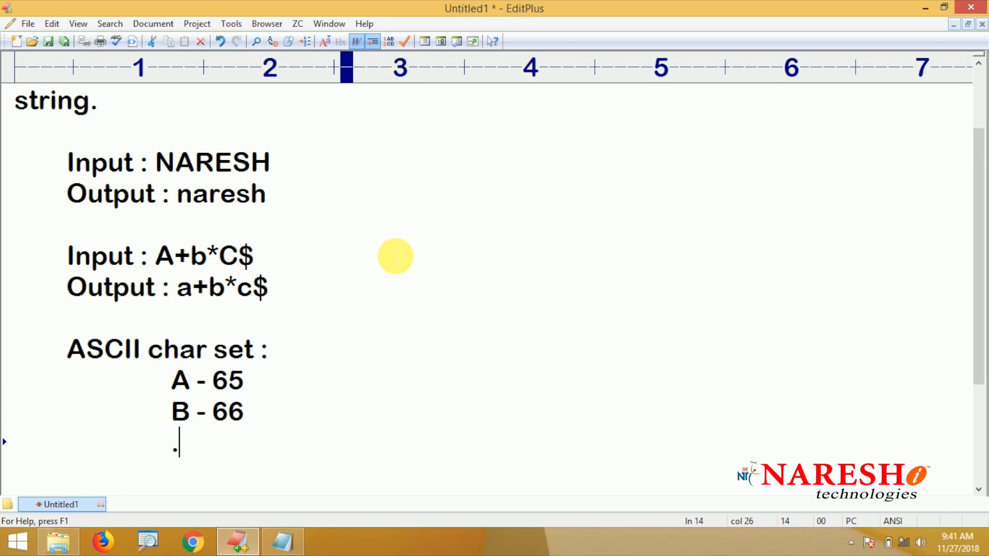
type("Z")
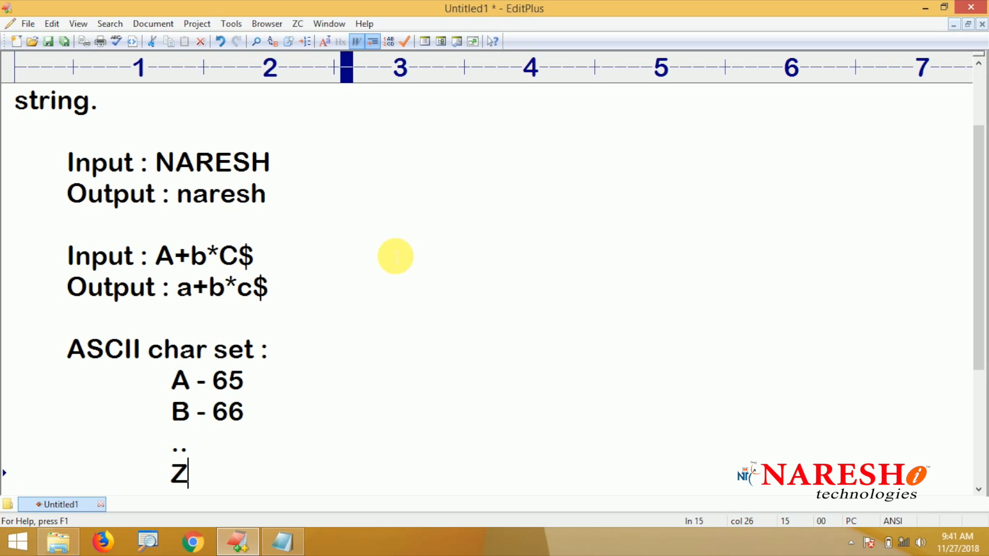
type("- 90")
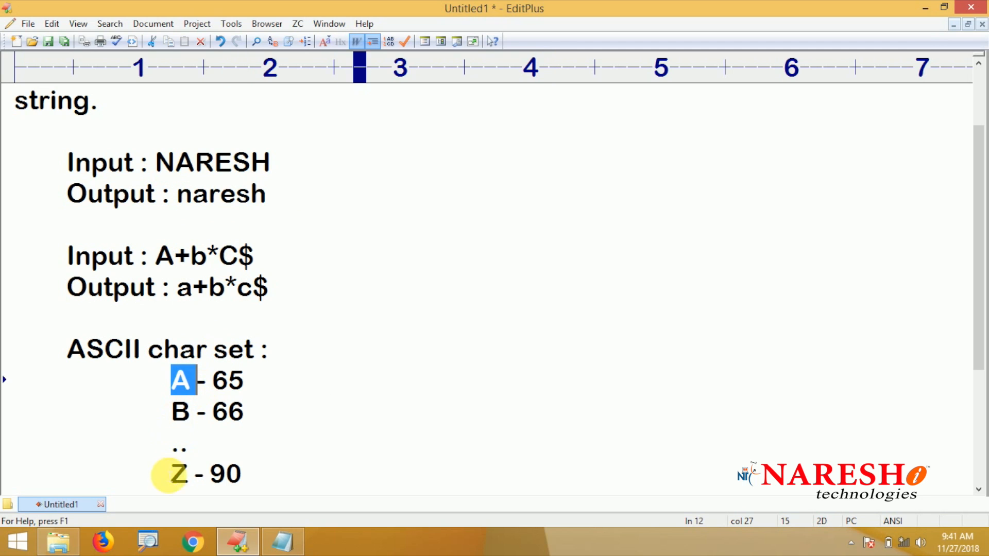
left_click(179, 473)
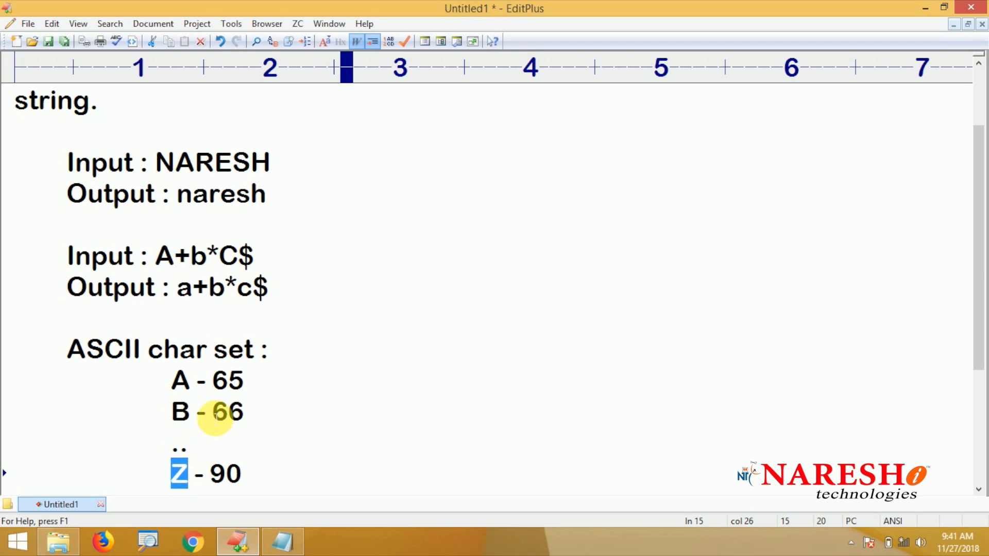
double_click(228, 380)
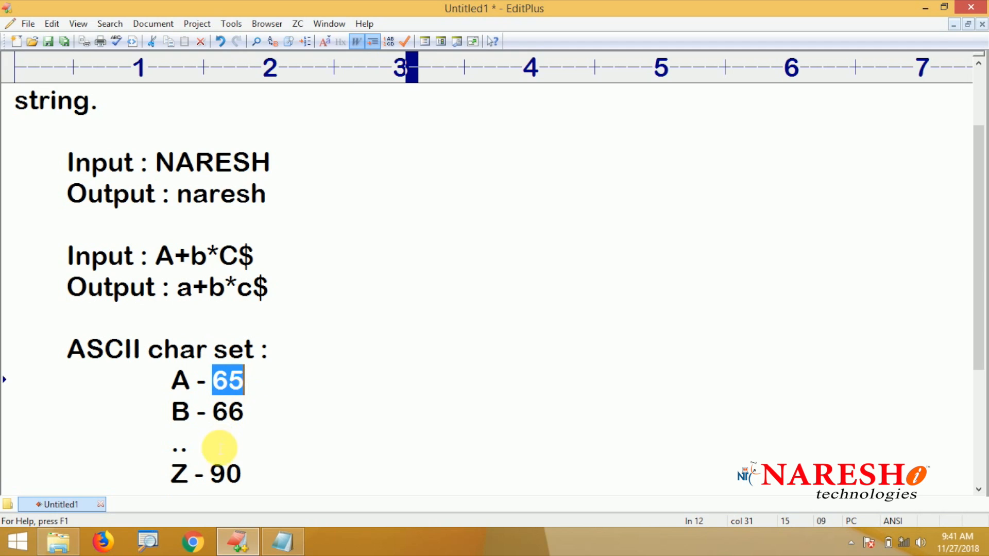
double_click(224, 473)
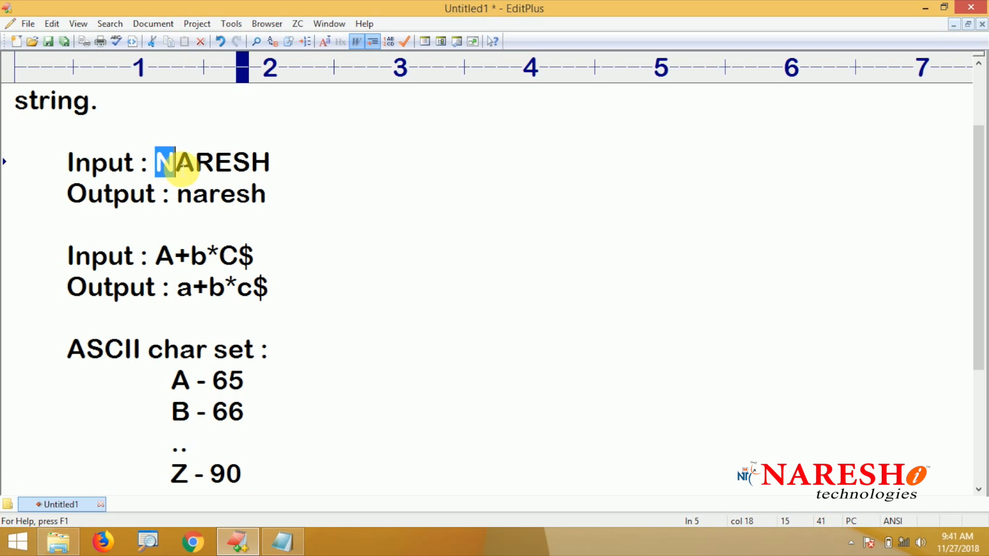
mouse_move(217, 380)
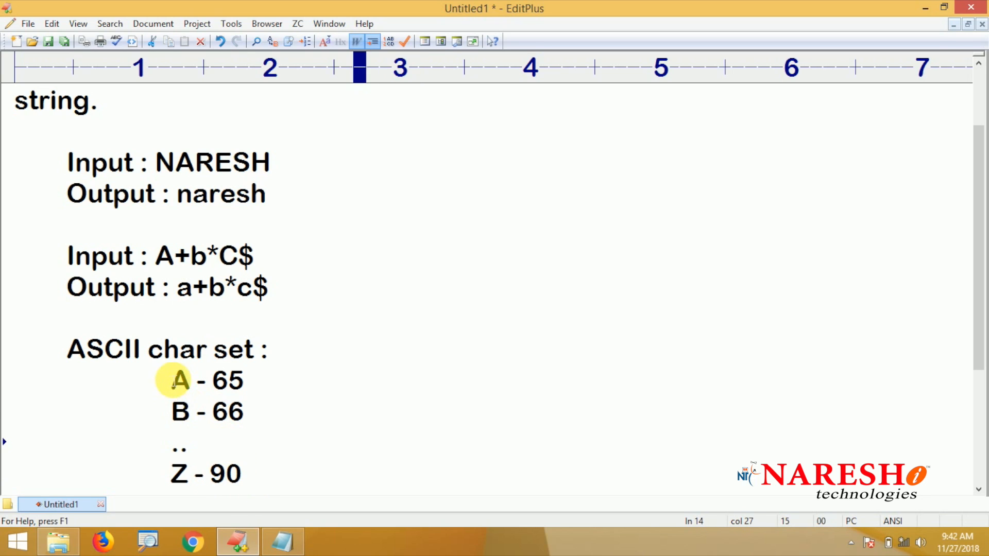
left_click_drag(177, 378, 253, 474)
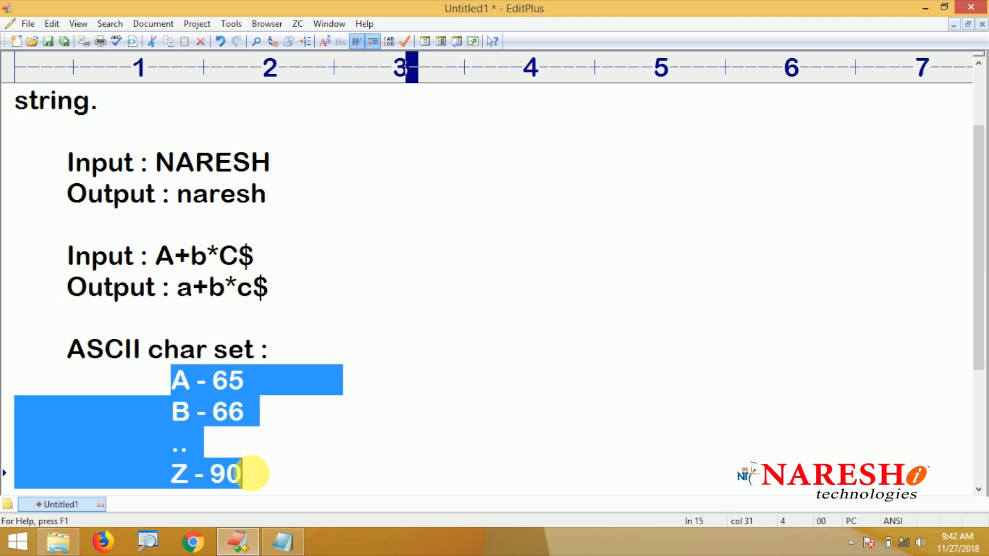
left_click(275, 382)
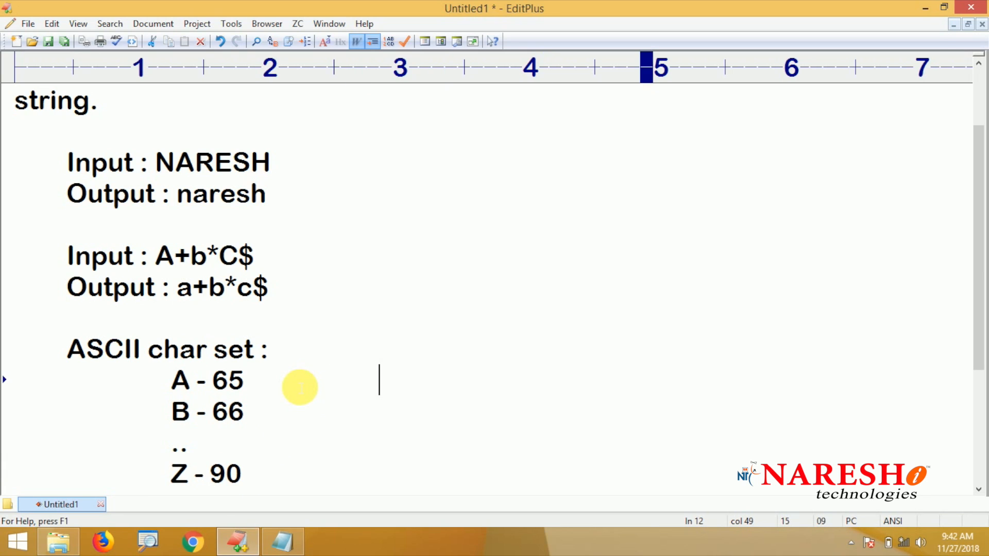
- Type a - 97, b - 98, .. and z - 122 beside the uppercase lines
type("a")
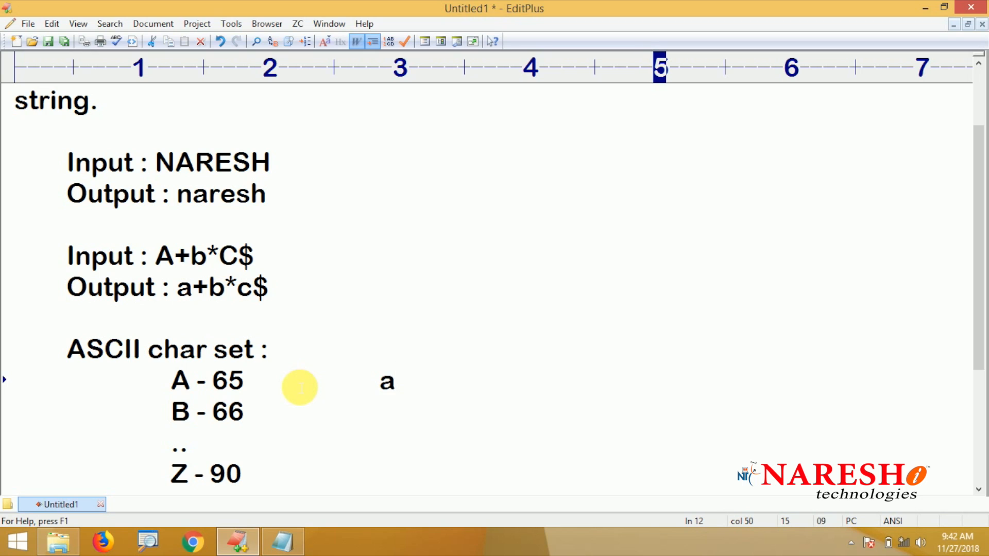
type("- 97")
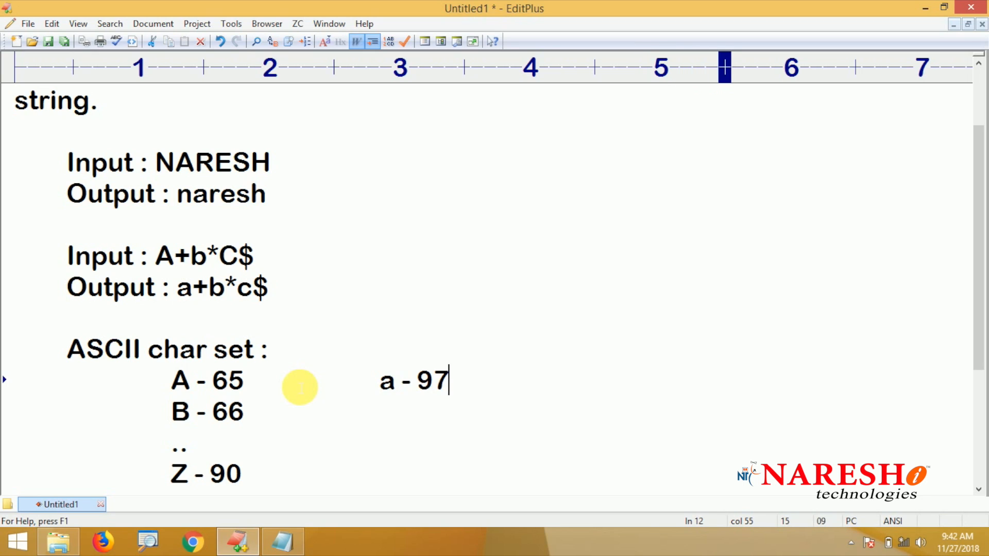
type("b")
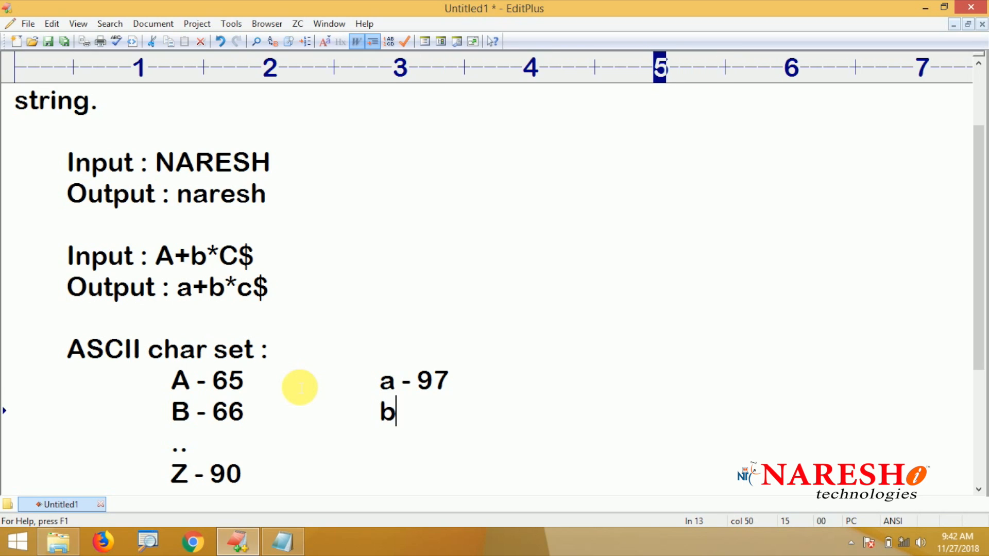
type("- 98")
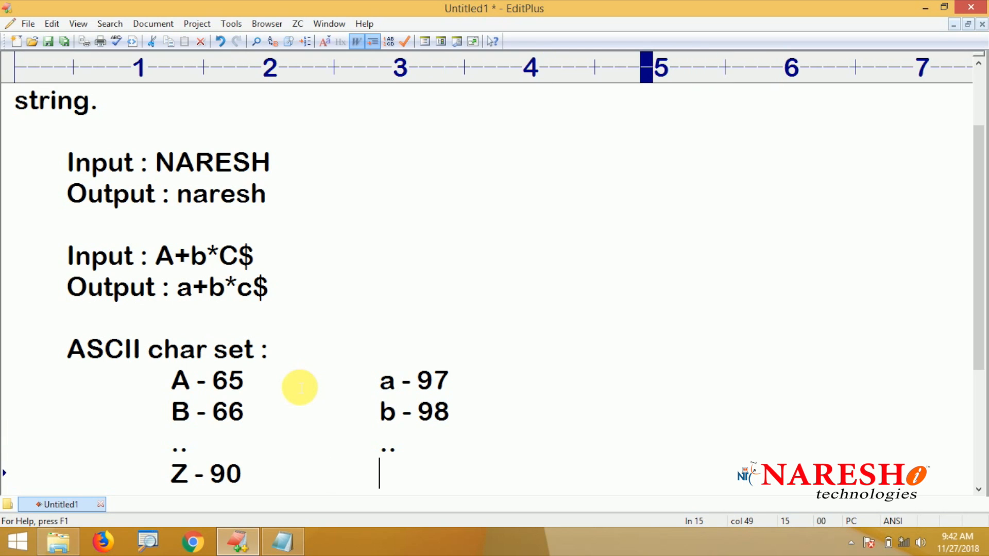
type("z - 122")
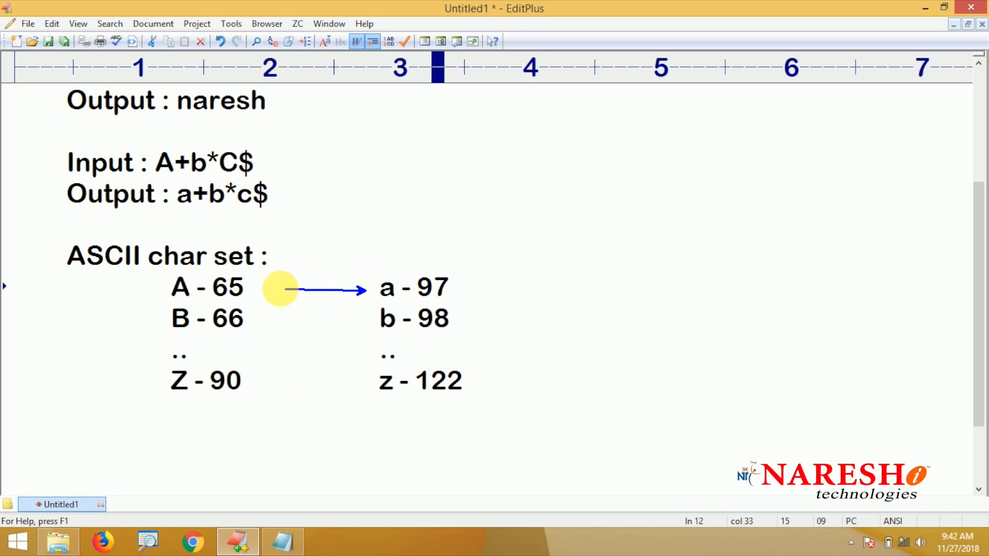
mouse_move(276, 381)
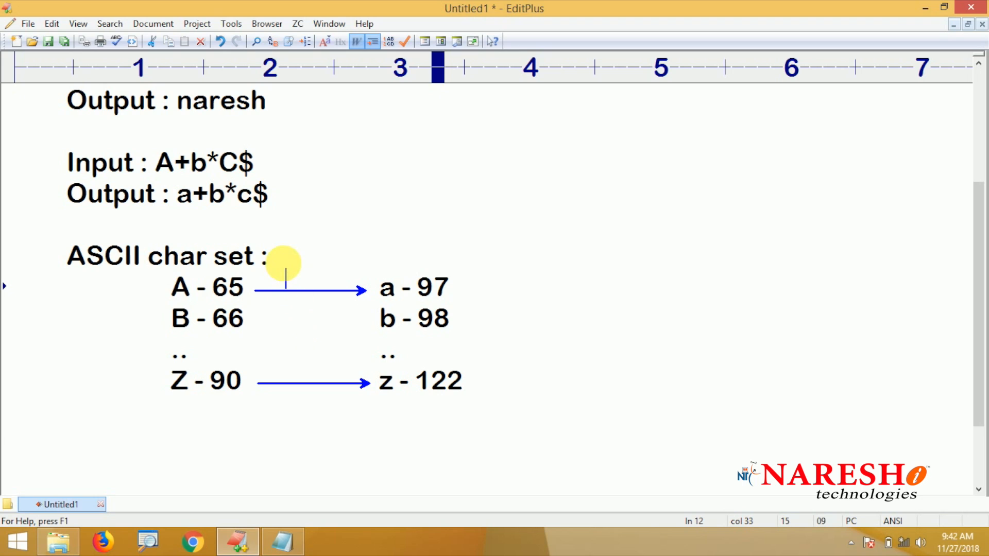
- Label the arrows from A - 65 to a - 97 and Z - 90 to z - 122 with +32
type("+32")
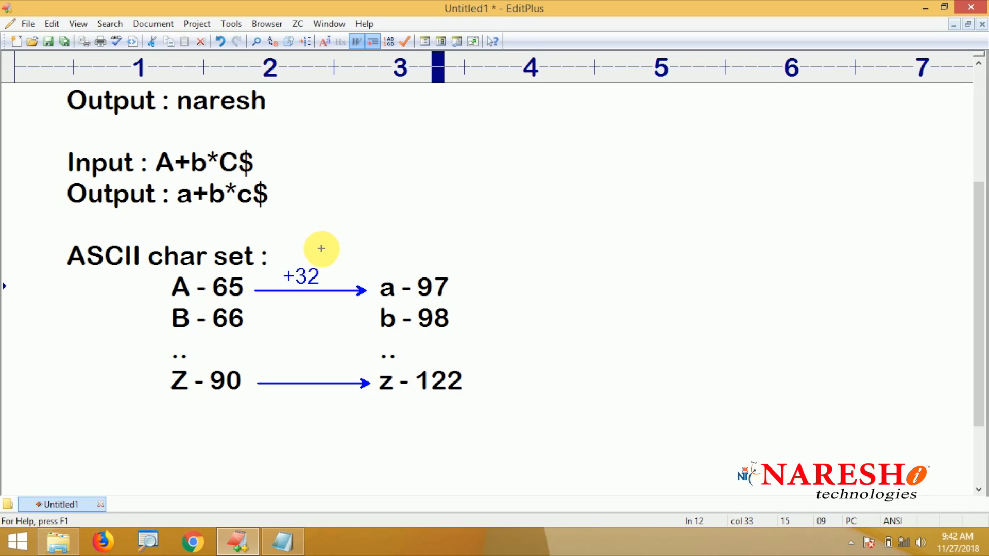
mouse_move(328, 239)
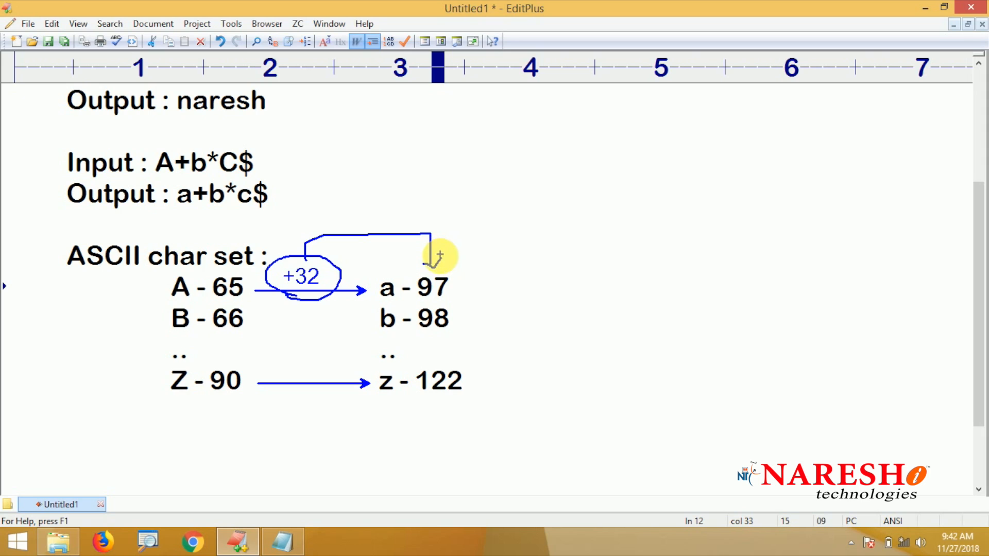
mouse_move(528, 314)
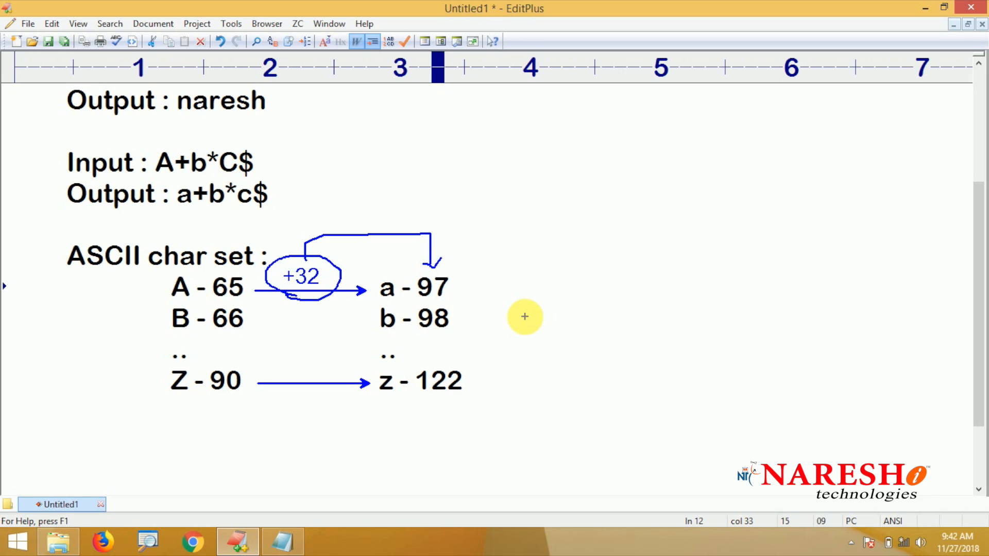
mouse_move(522, 317)
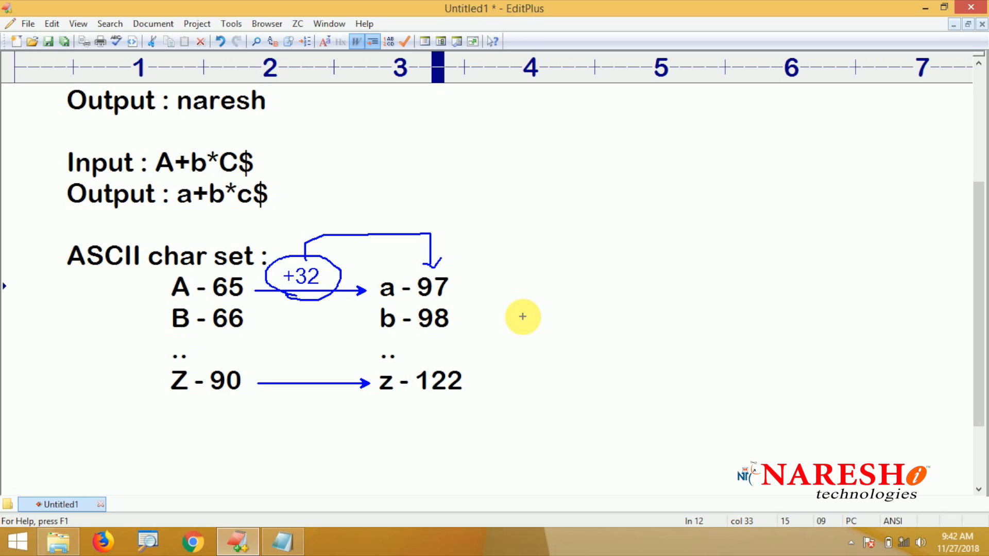
mouse_move(518, 331)
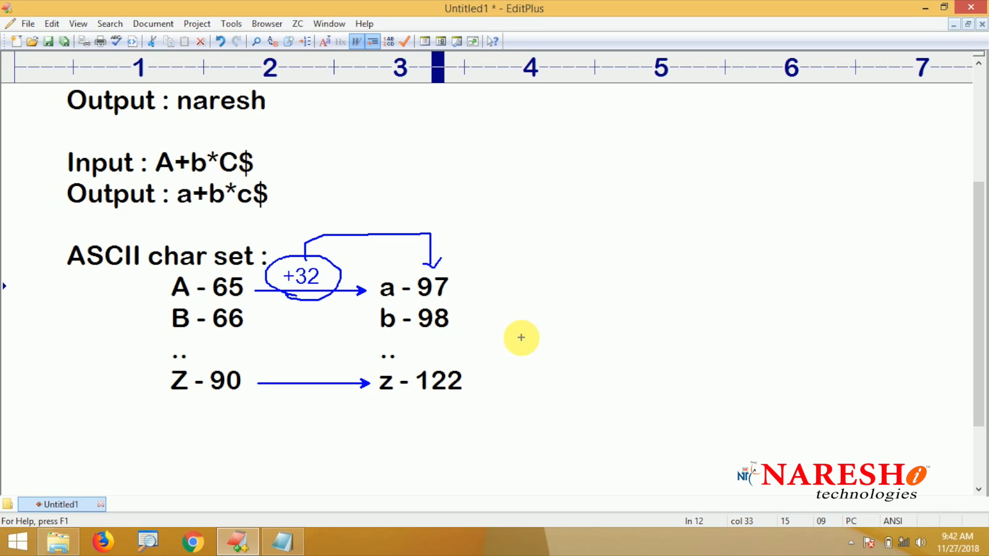
mouse_move(519, 345)
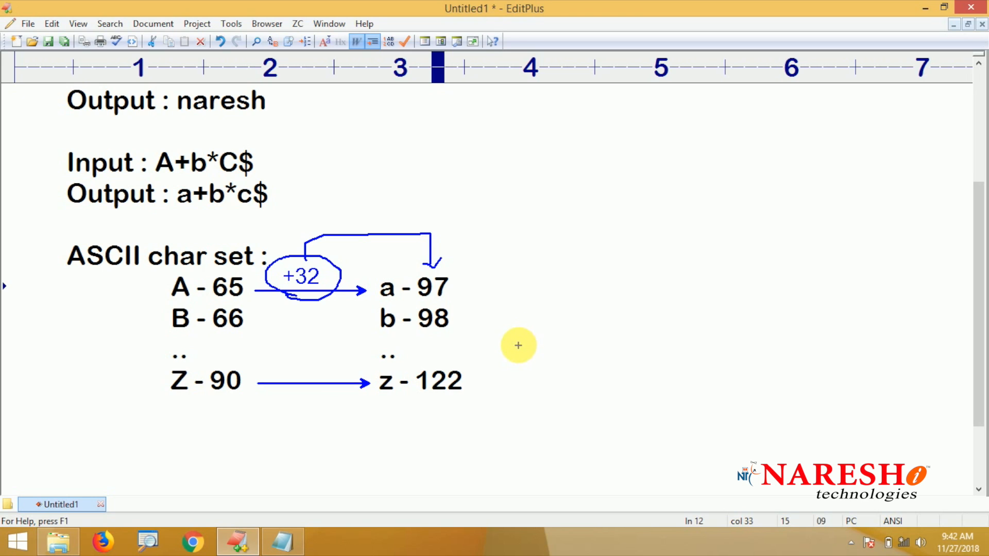